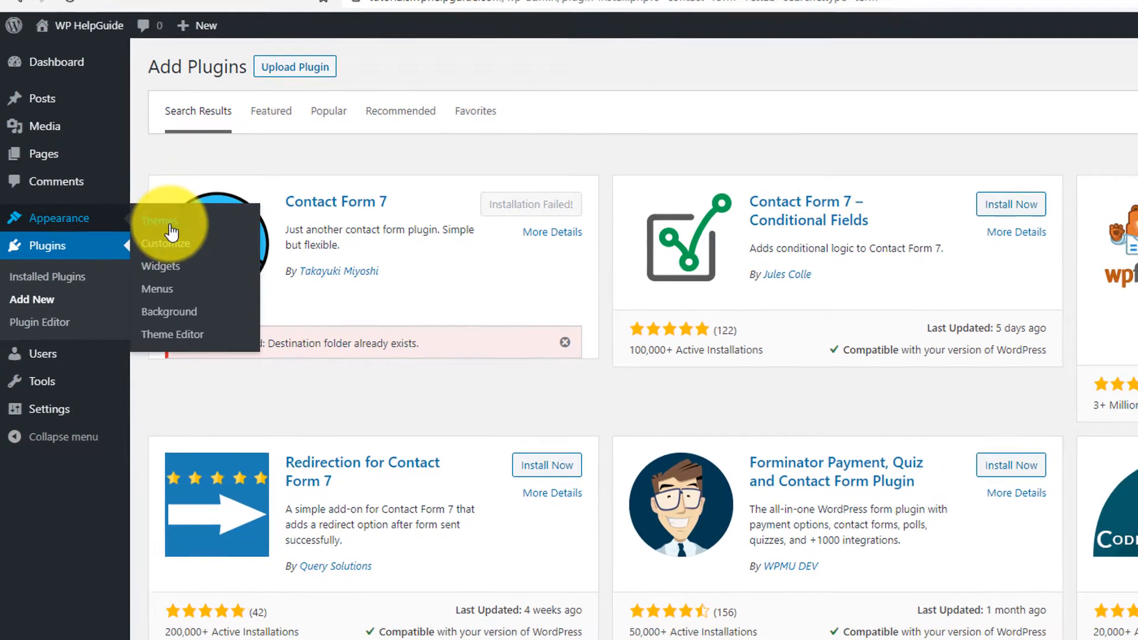
- Install the uploaded Blossom Coach theme zip and activate it
click(160, 221)
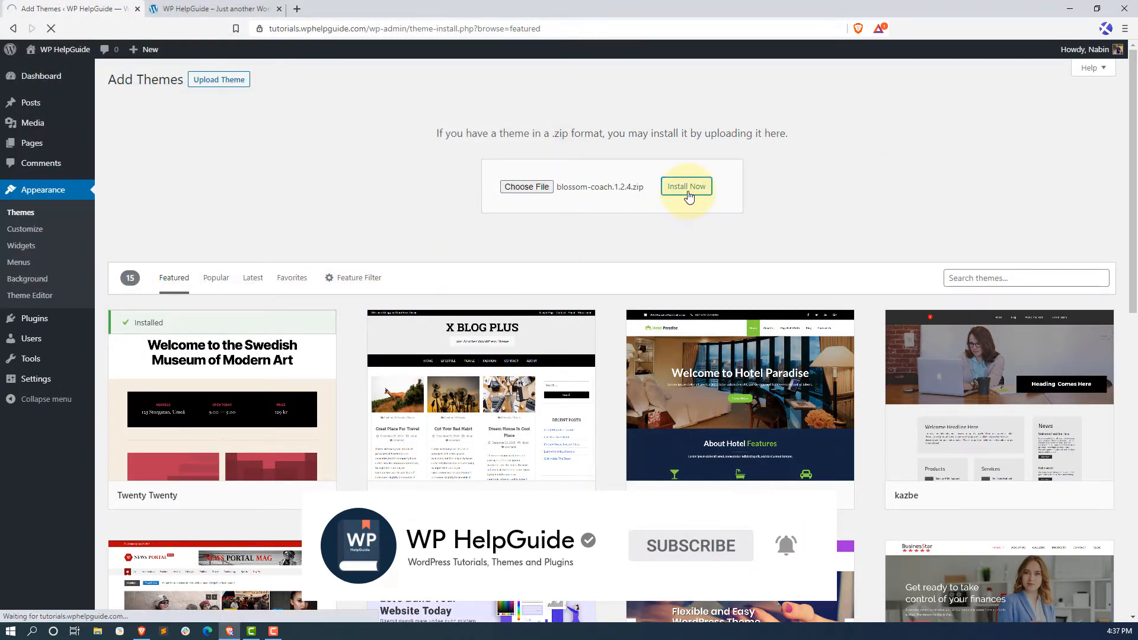
click(685, 185)
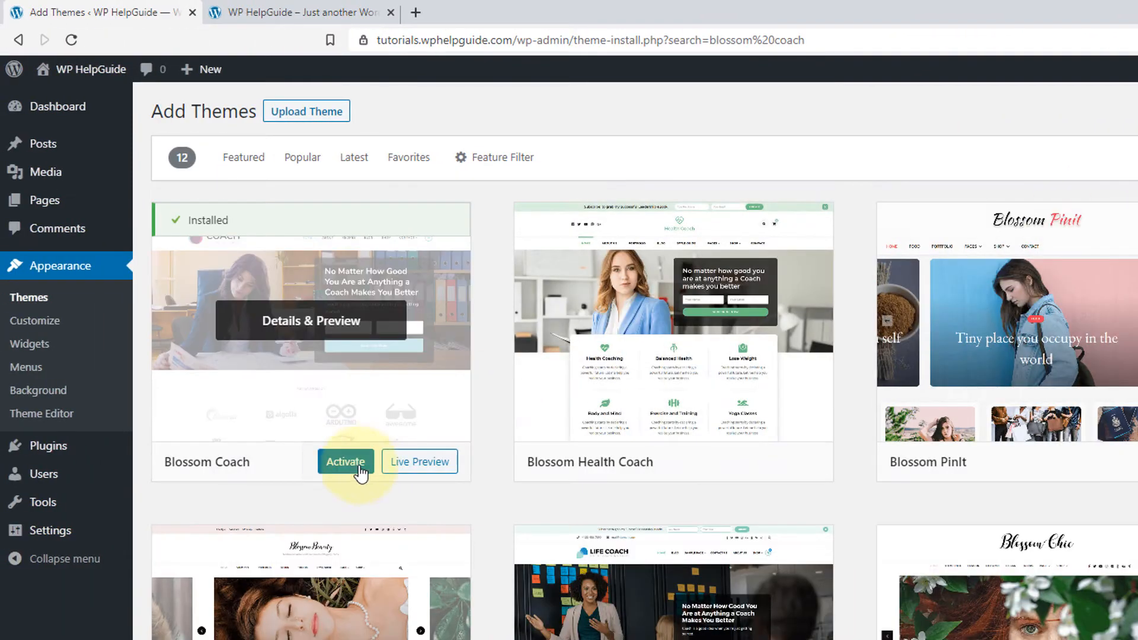
click(345, 462)
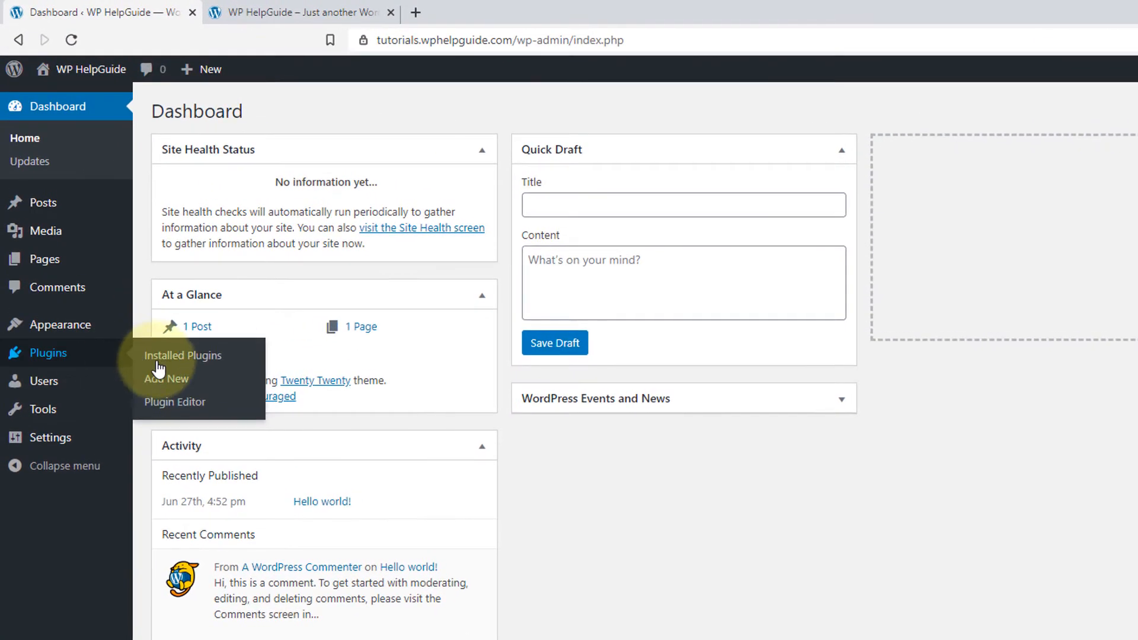
- Search plugins for 'file m', then install and activate File Manager
click(166, 379)
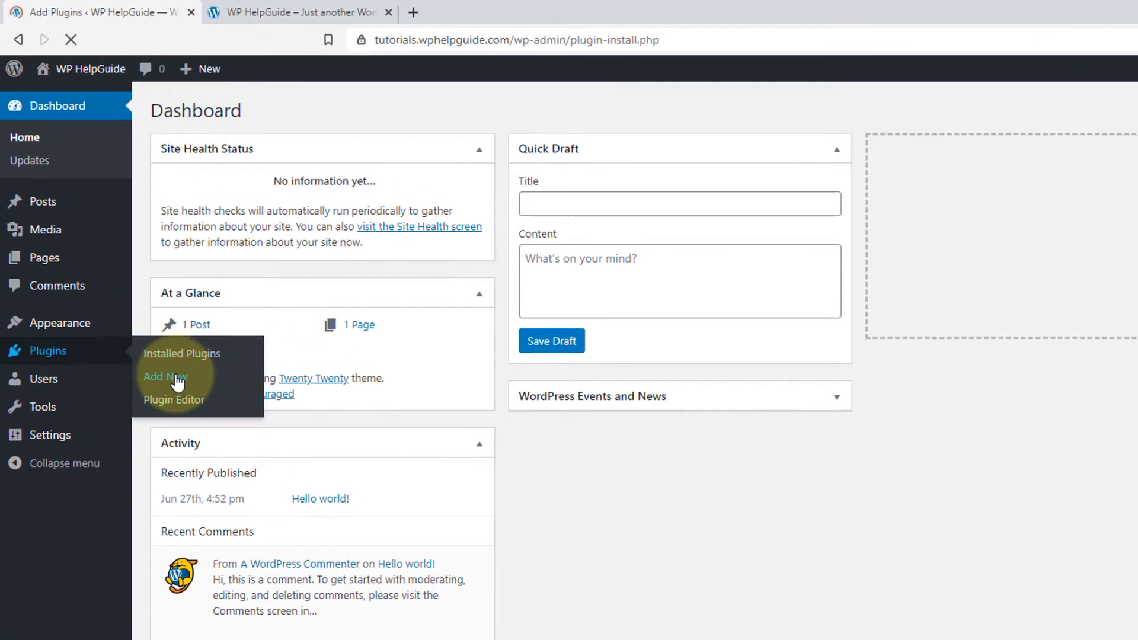
click(166, 377)
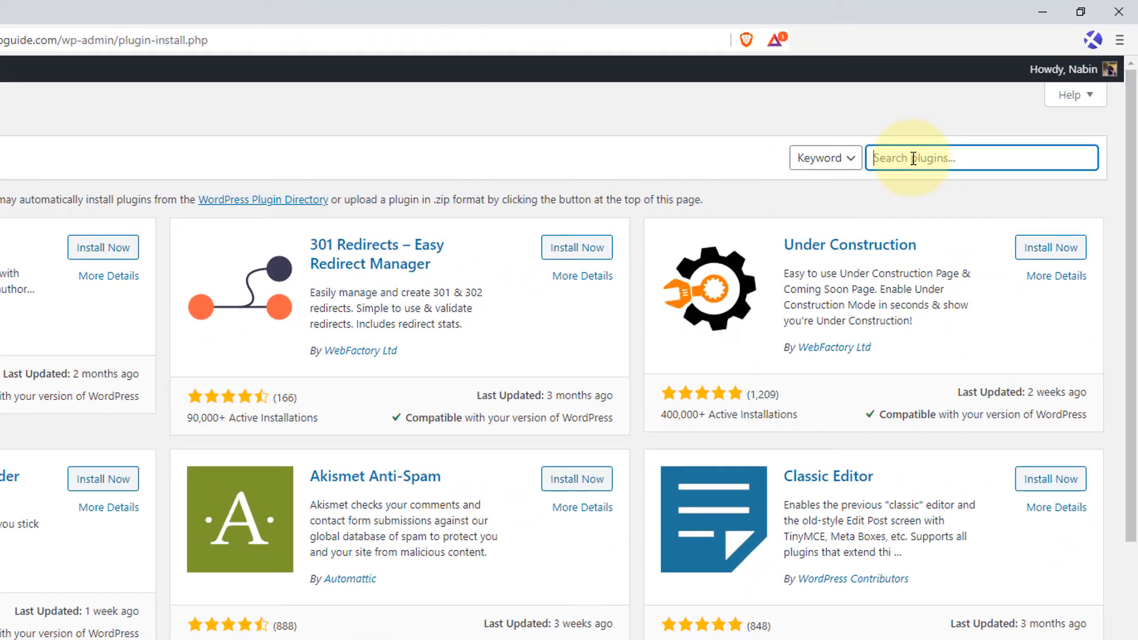
text(file m)
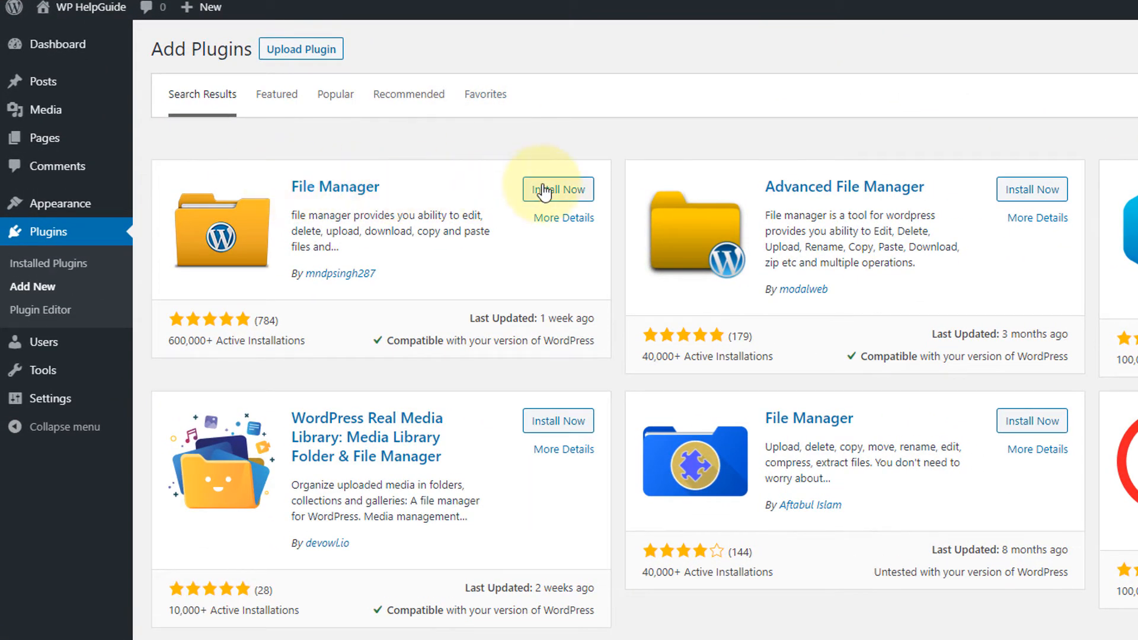
click(557, 190)
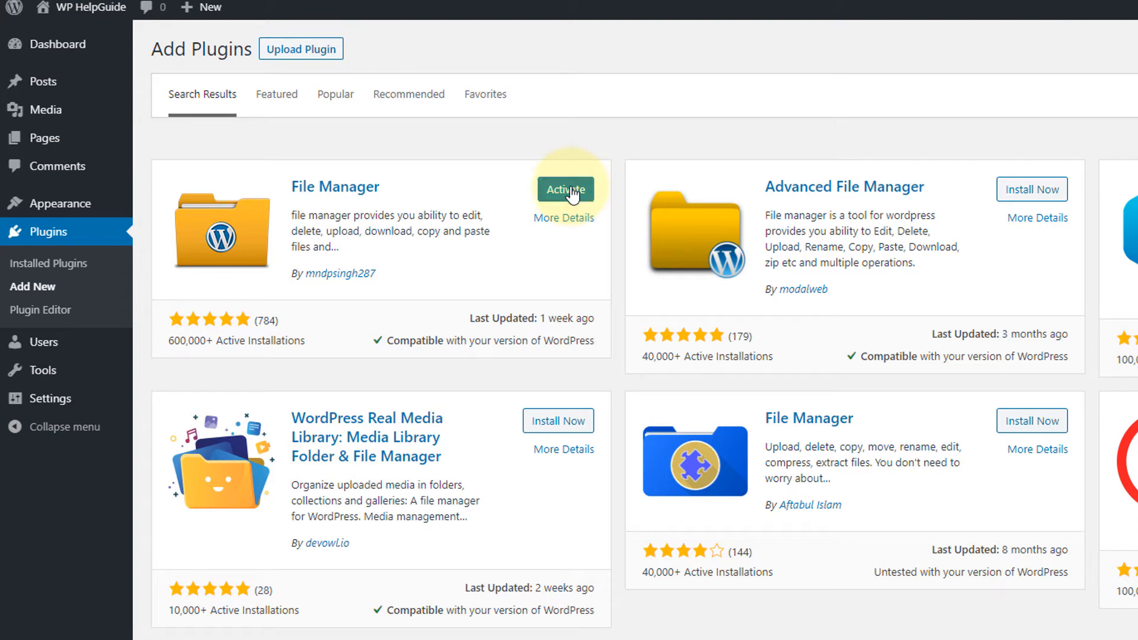
click(566, 189)
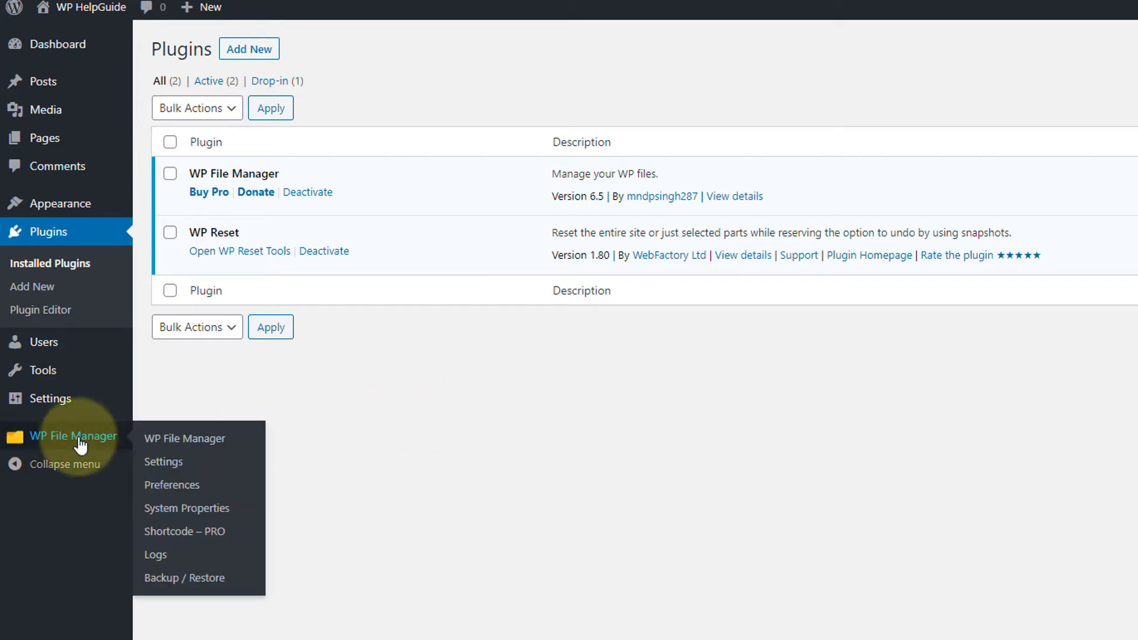
mouse_move(184, 439)
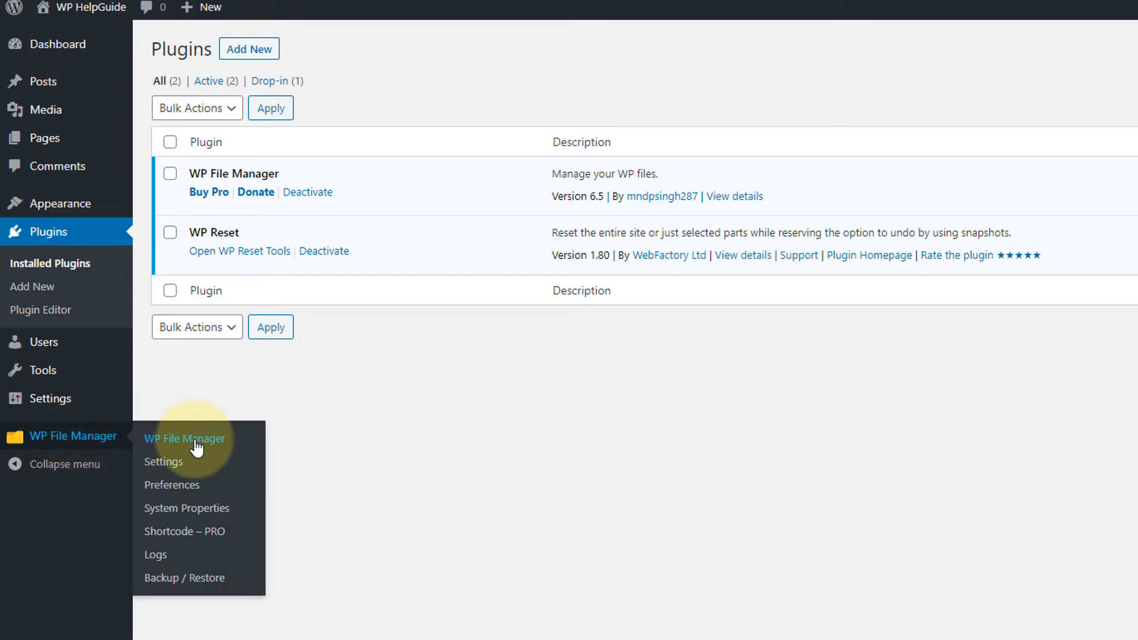
- Browse WP File Manager into wp-content/plugins
click(185, 439)
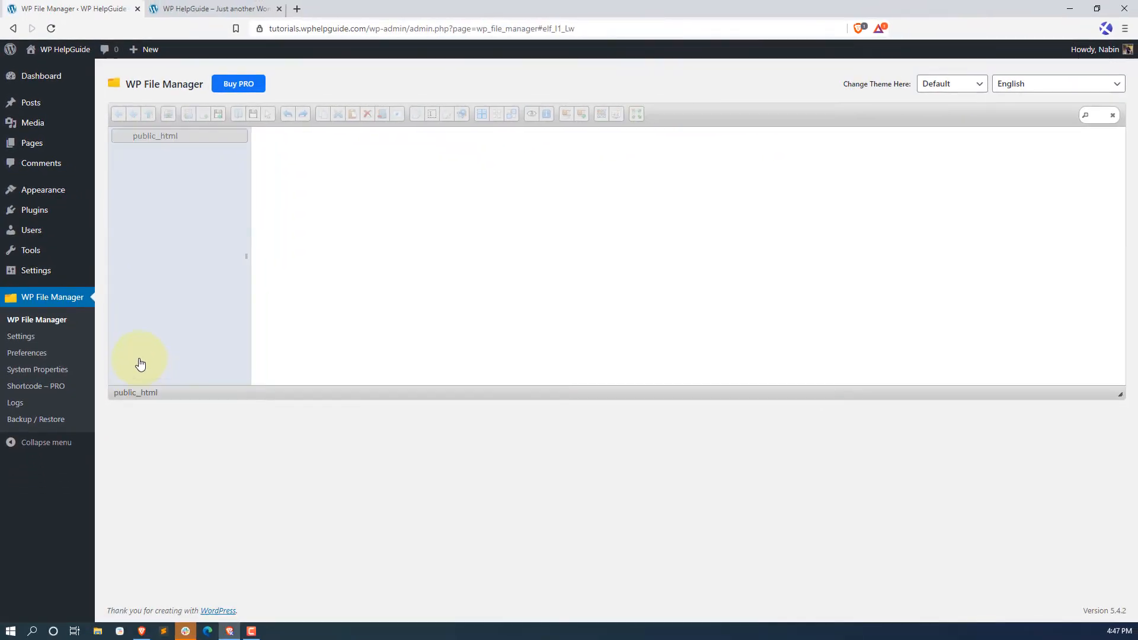
click(155, 136)
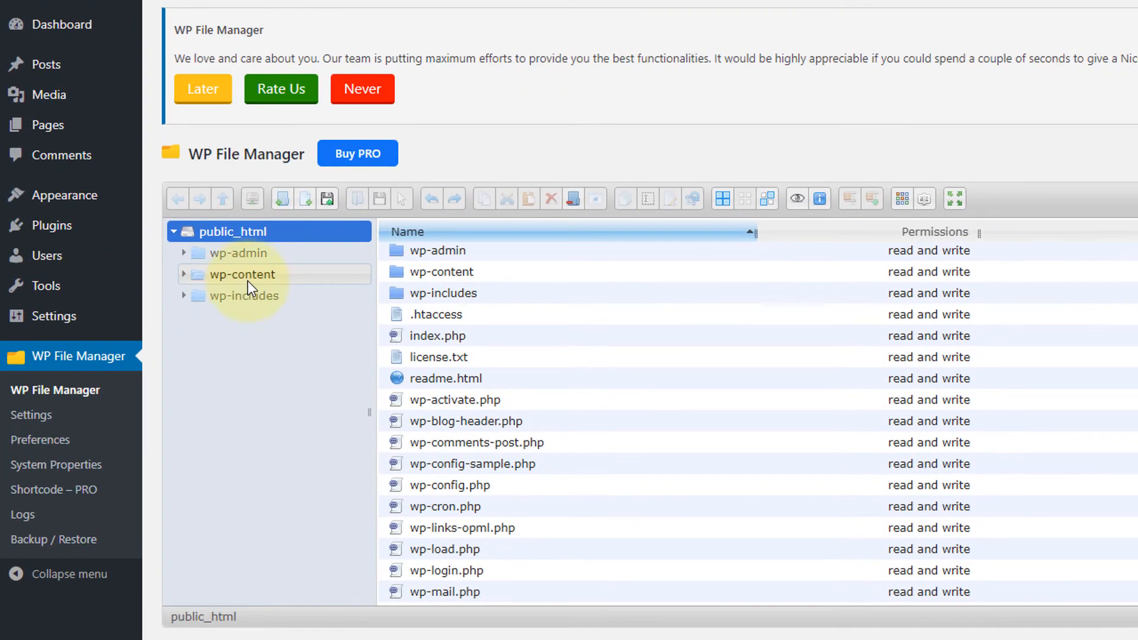
click(242, 274)
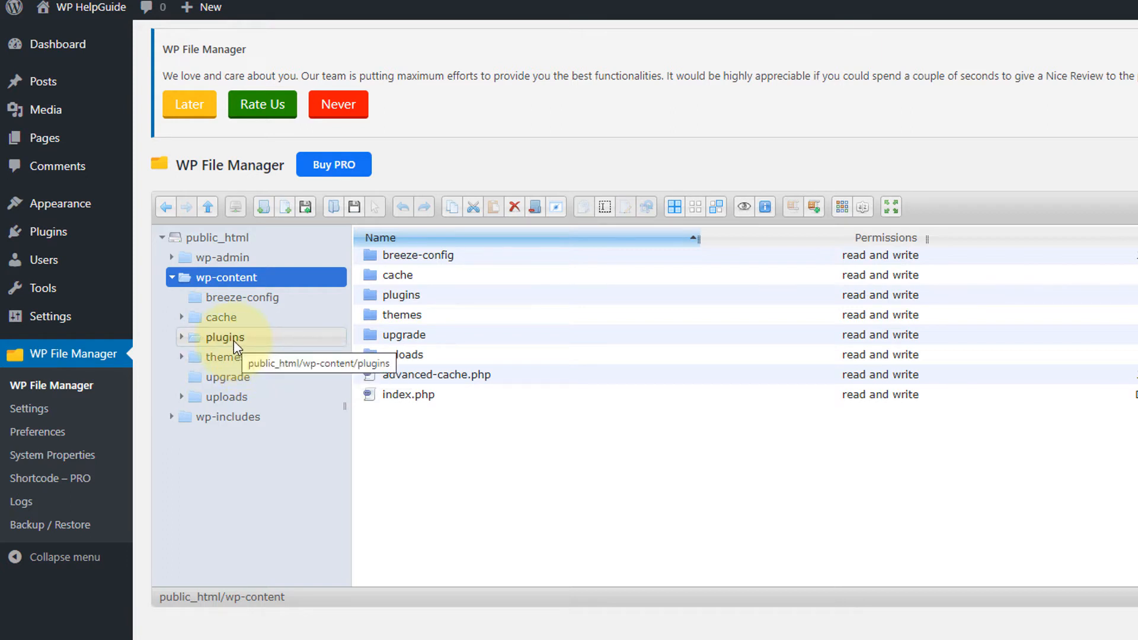
click(226, 337)
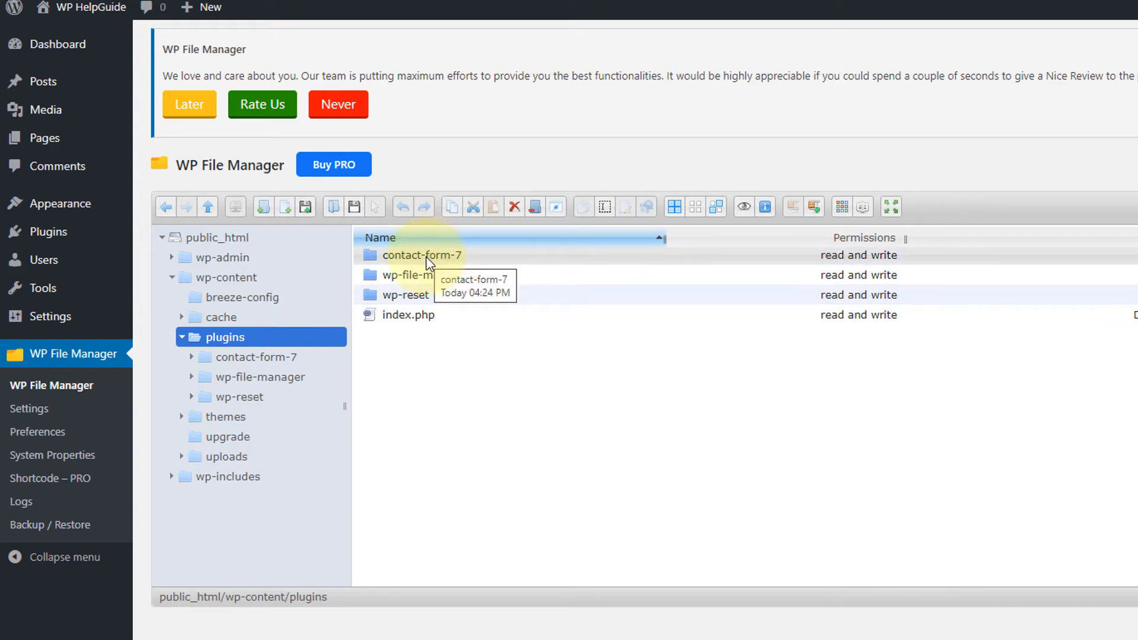
- Delete the contact-form-7 folder from wp-content/plugins and confirm removal
right_click(421, 255)
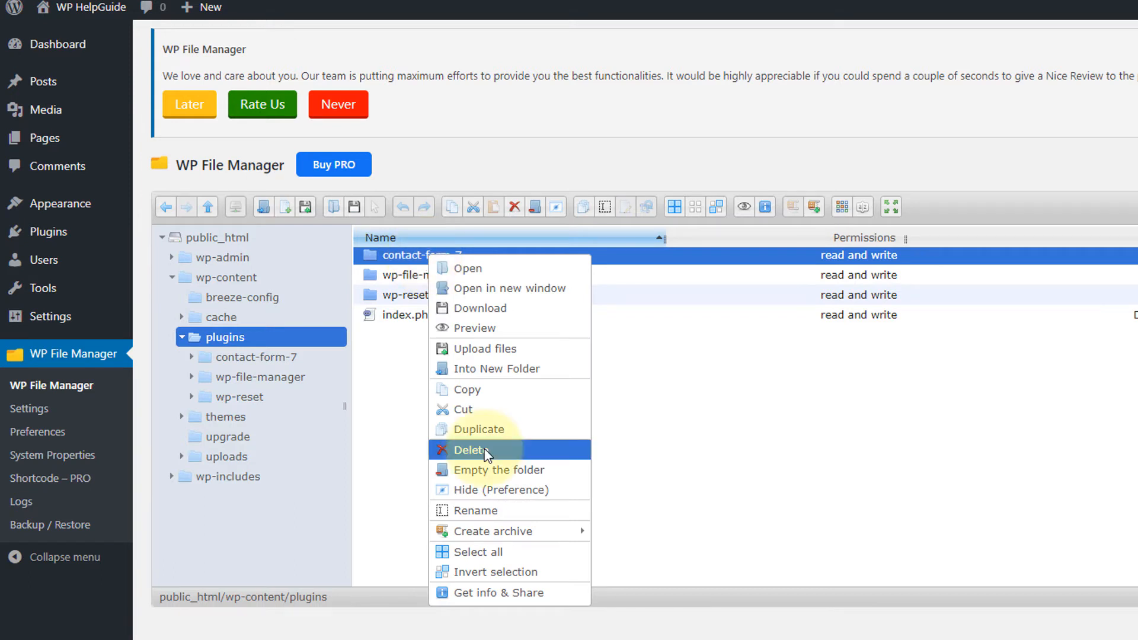
click(472, 450)
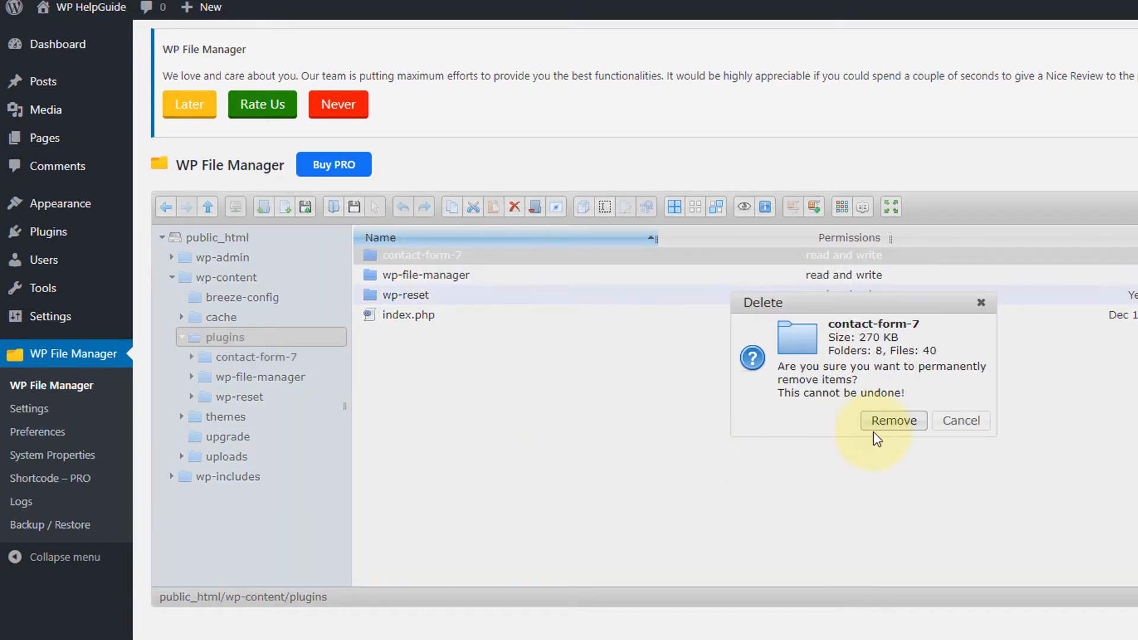
click(893, 421)
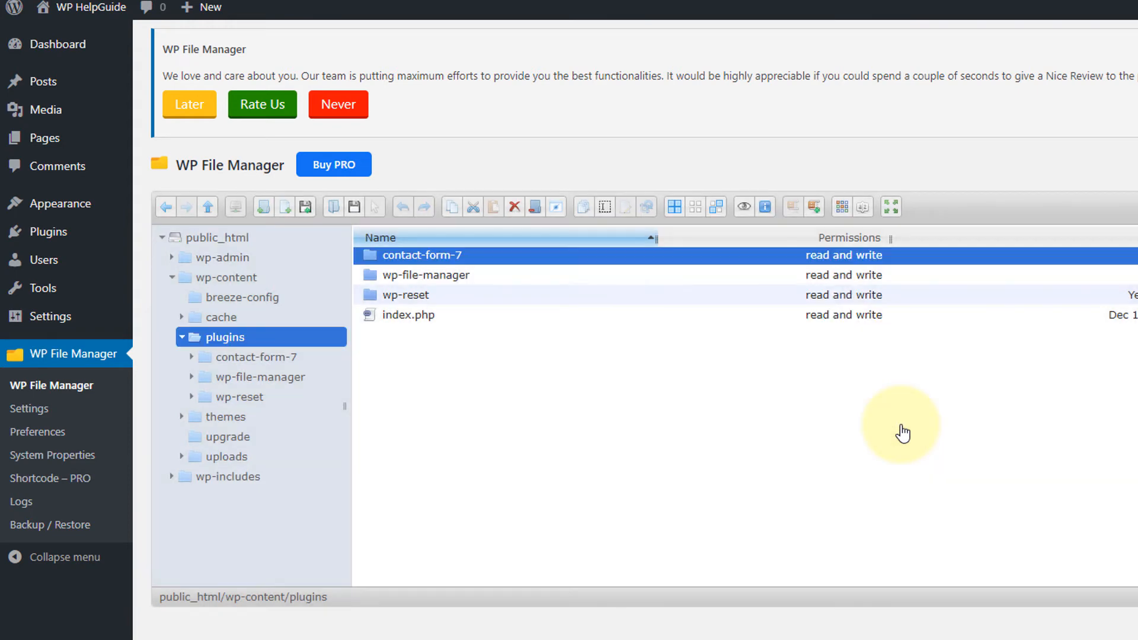
click(514, 207)
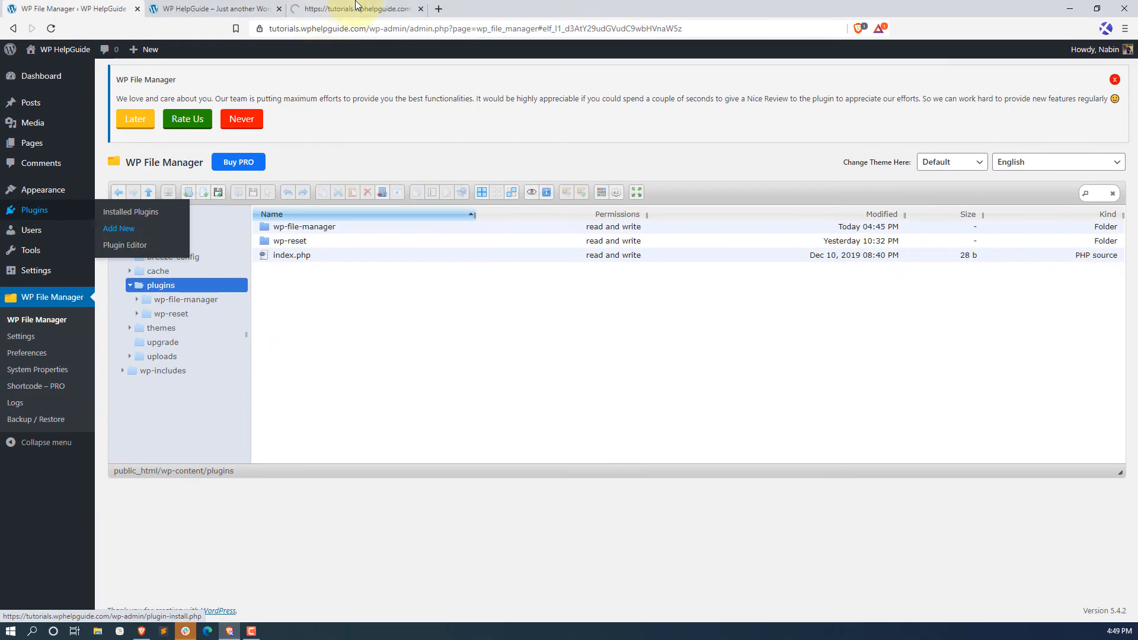
- Search plugins for 'contact fo', then install and activate Contact Form 7
click(119, 228)
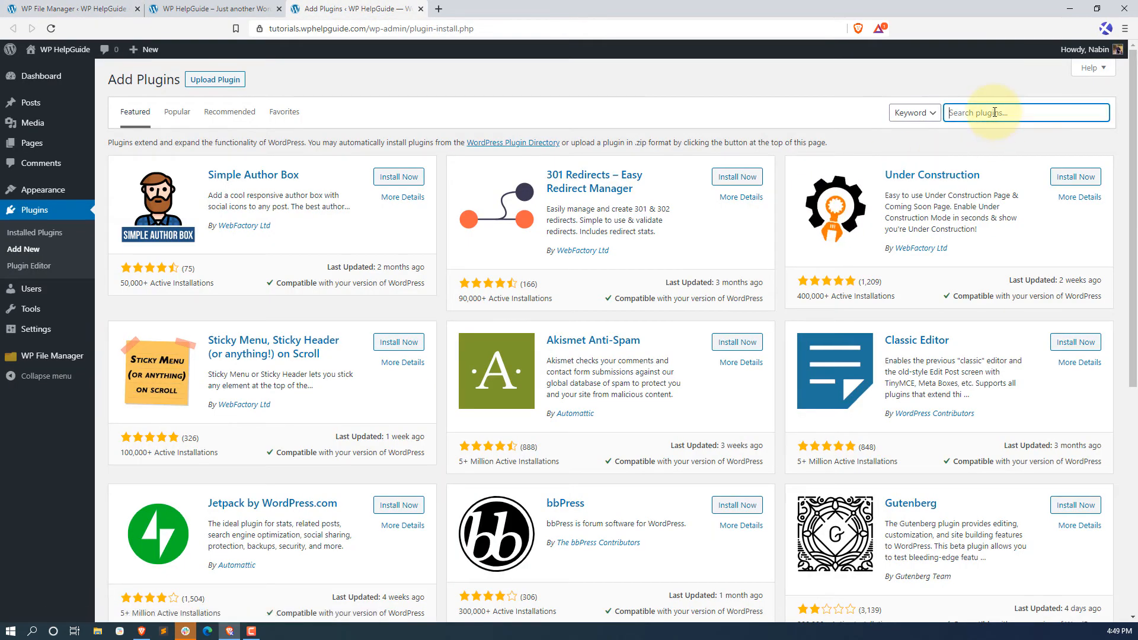
text(contact fo)
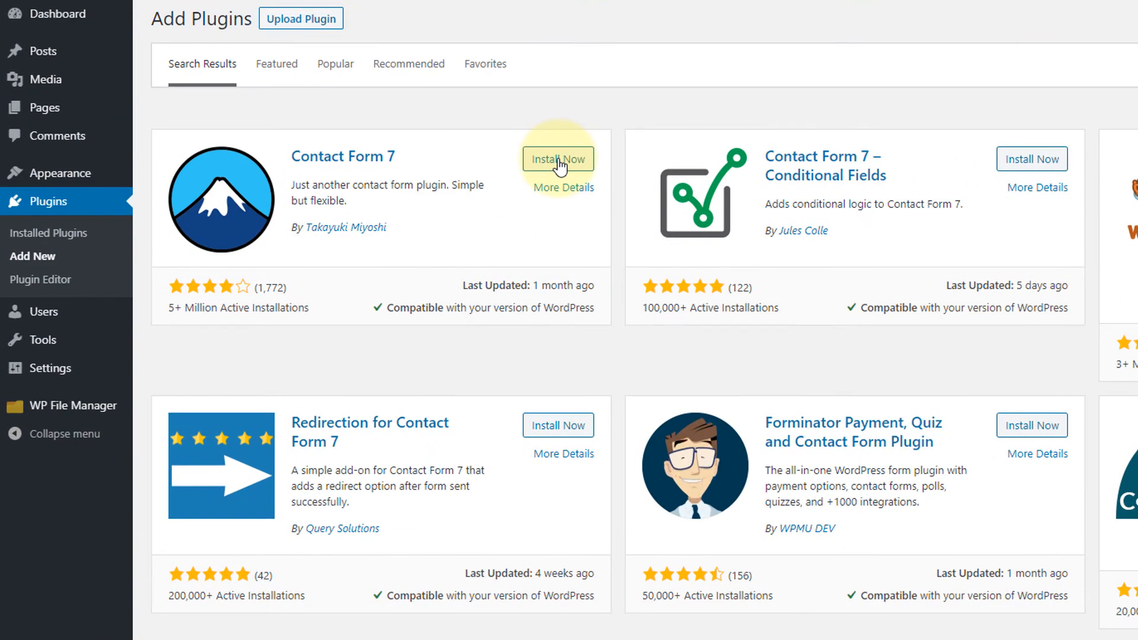
click(559, 158)
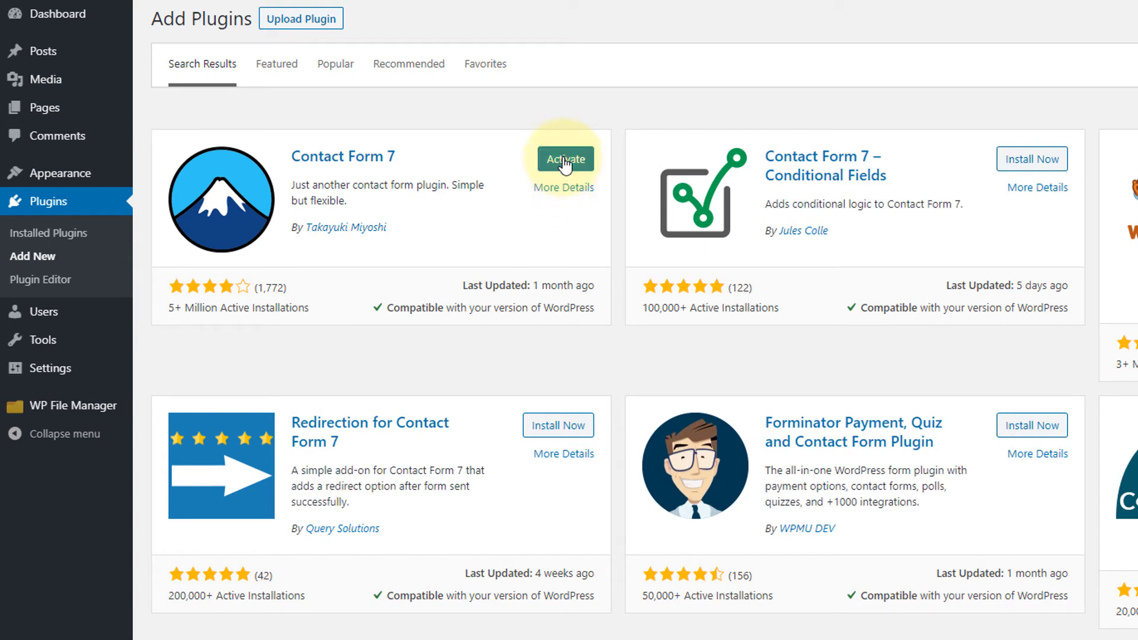
click(565, 159)
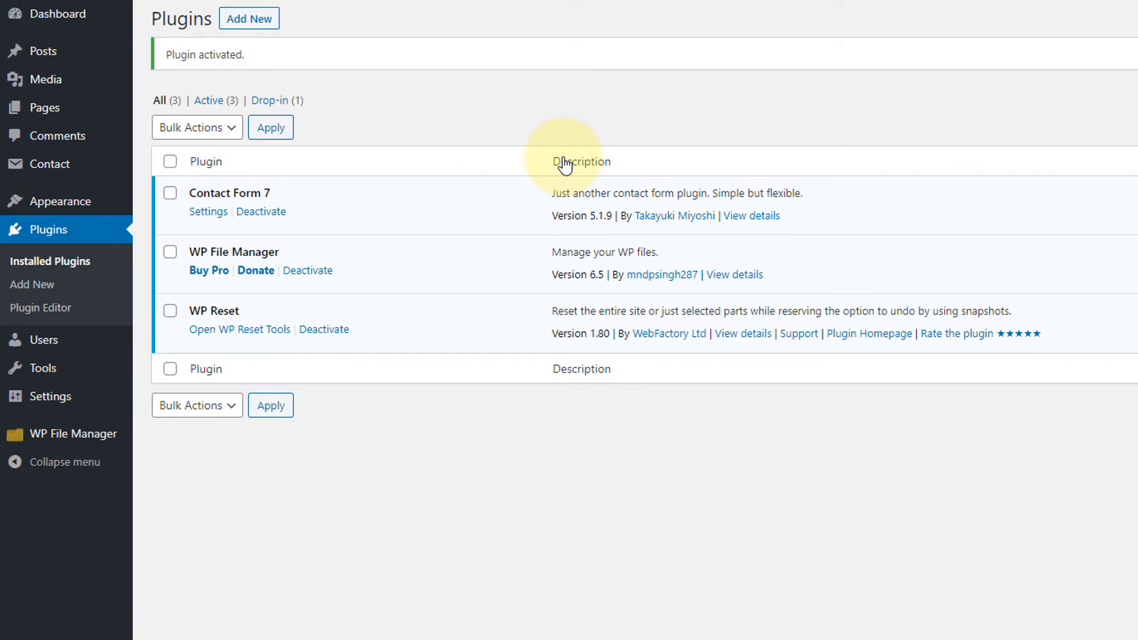
mouse_move(73, 434)
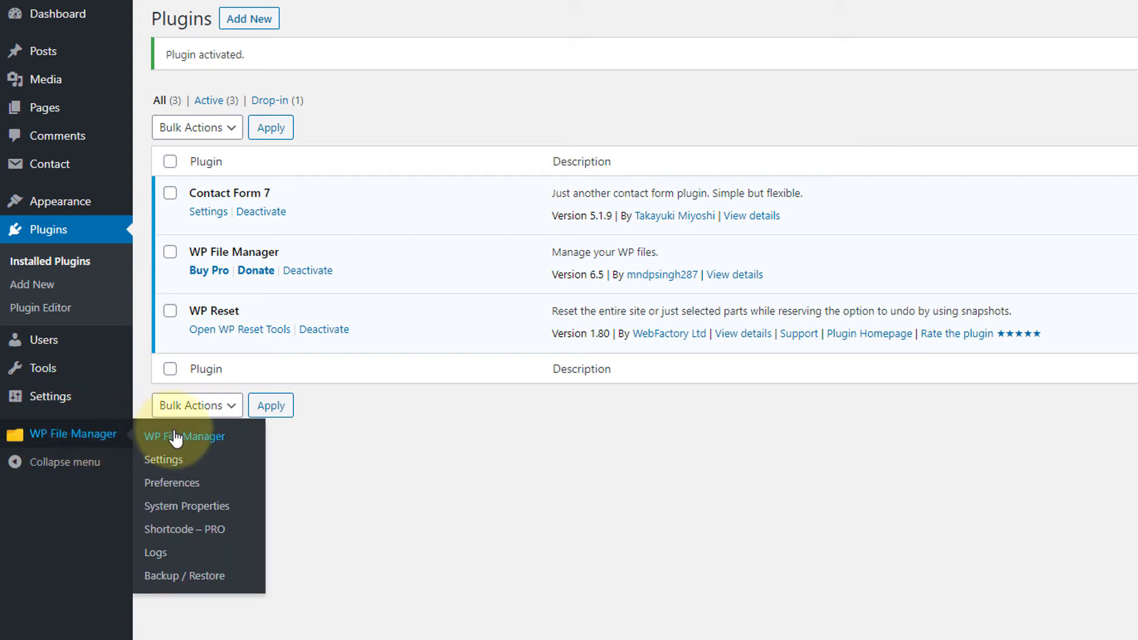
mouse_move(186, 443)
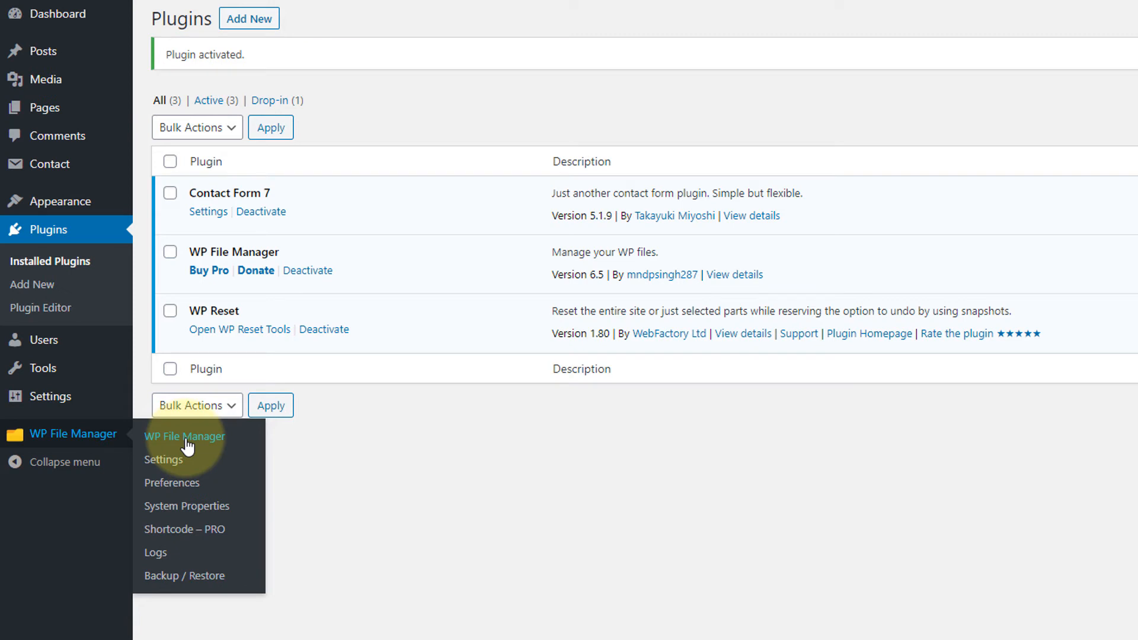
- Delete the blossom-coach folder from wp-content/themes in WP File Manager
click(184, 436)
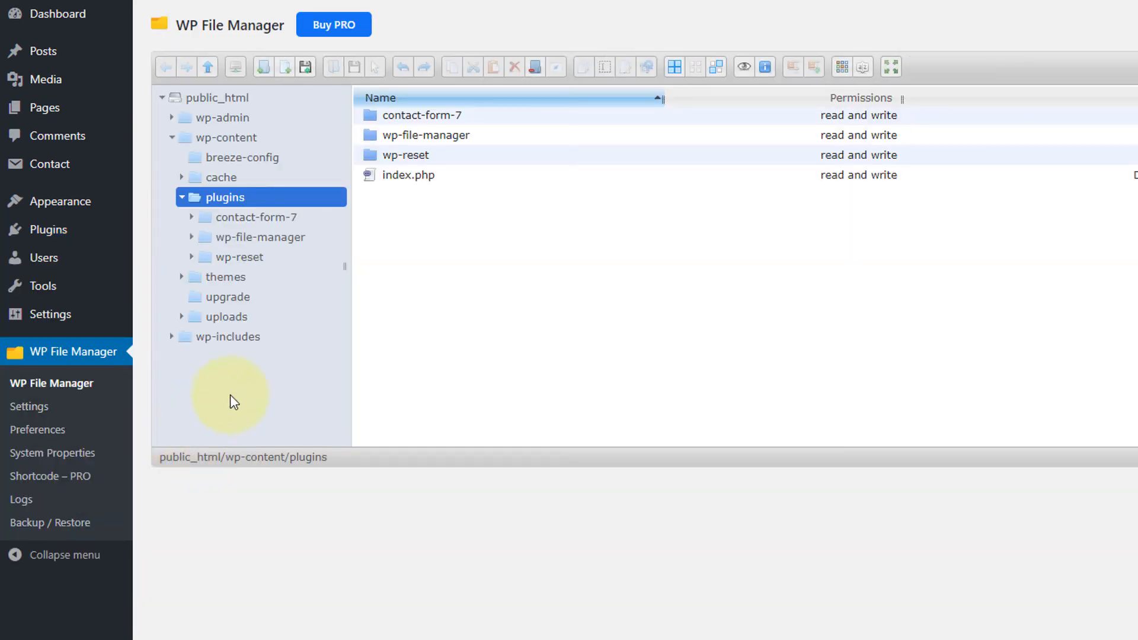
click(227, 278)
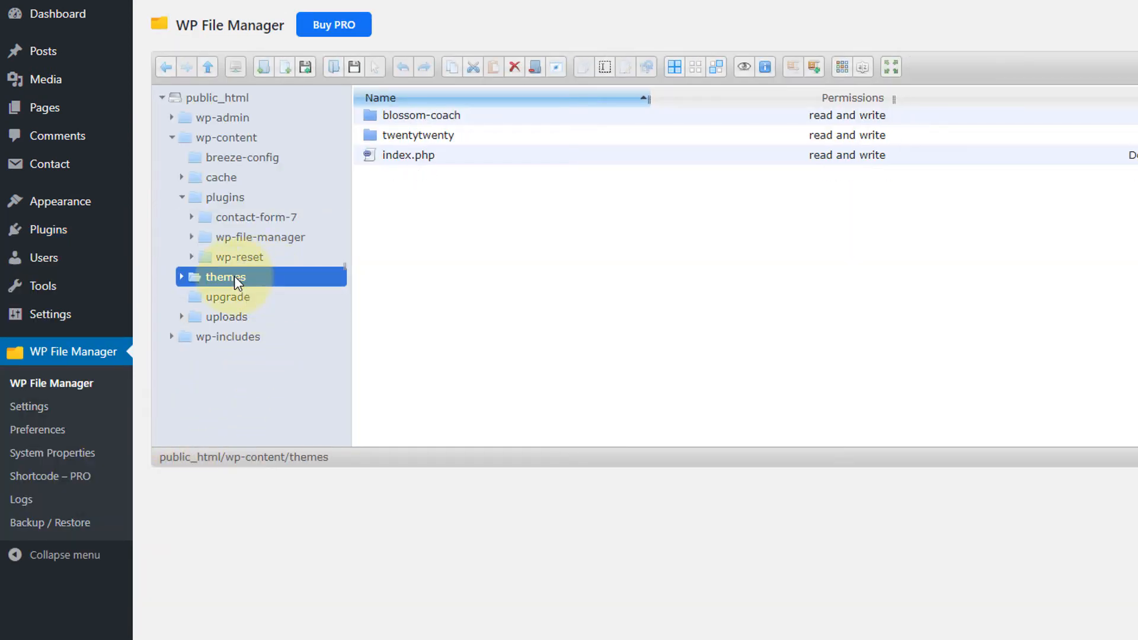
click(227, 277)
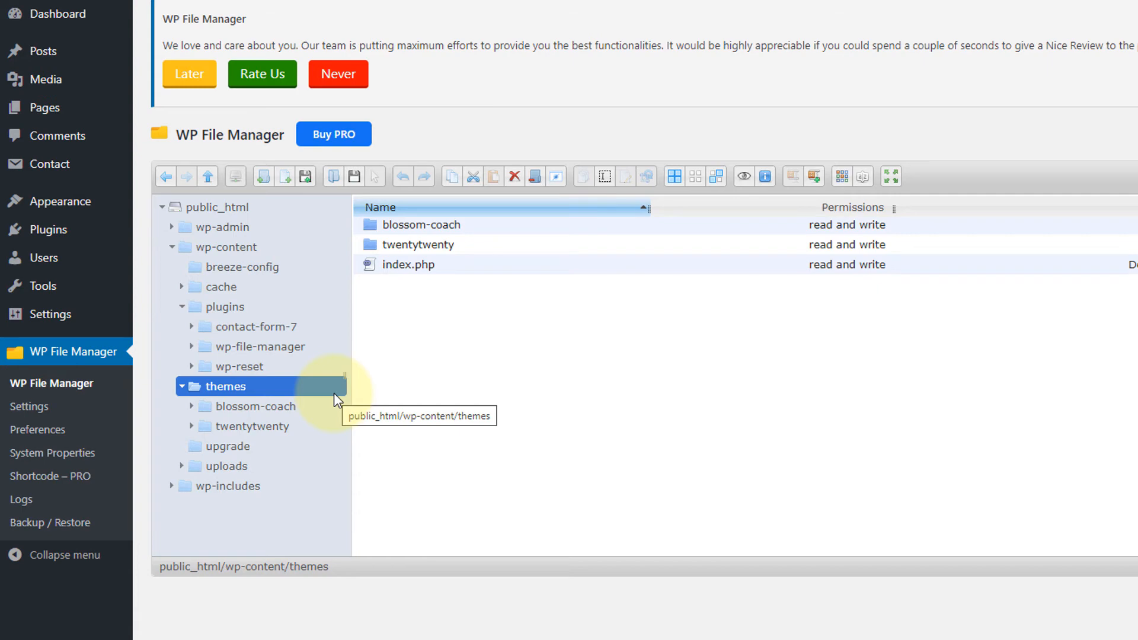
mouse_move(382, 392)
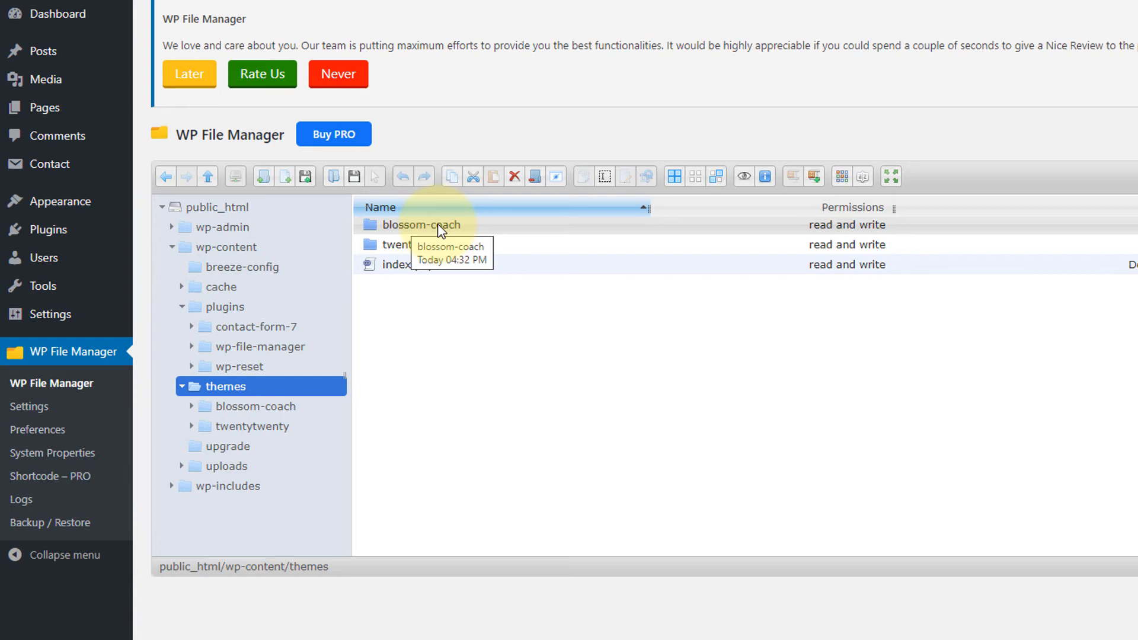
right_click(434, 224)
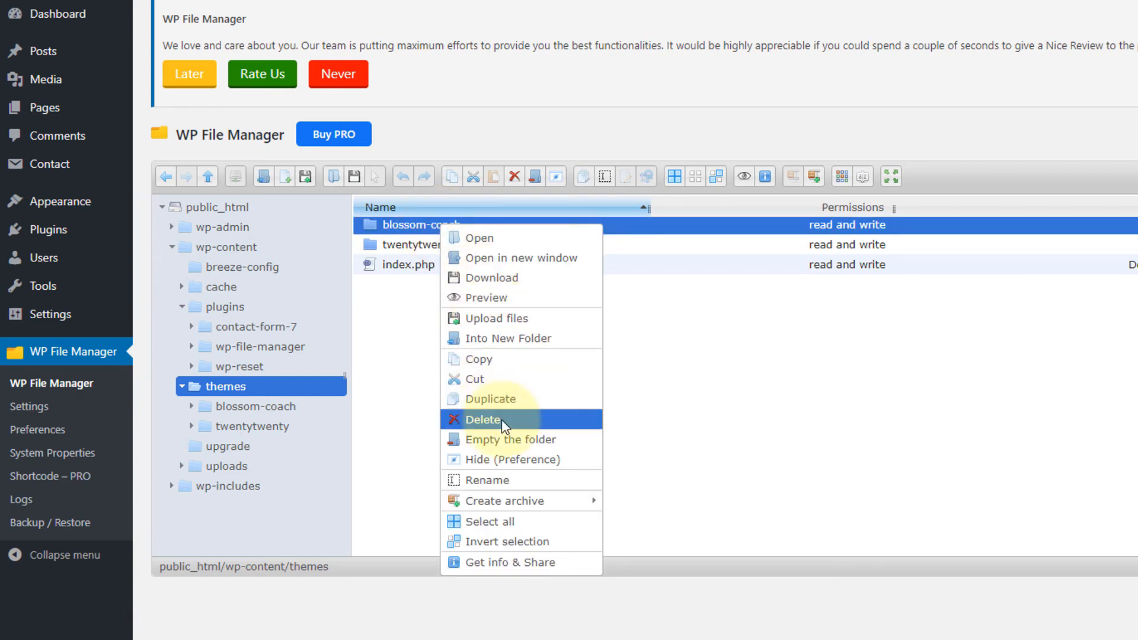
click(482, 420)
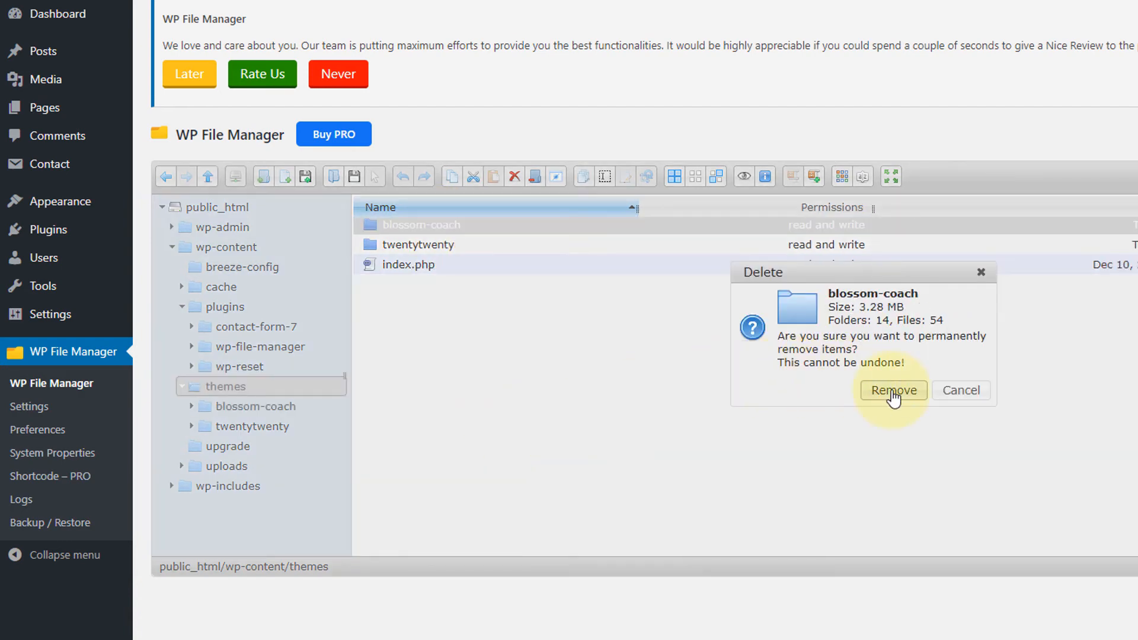
click(893, 390)
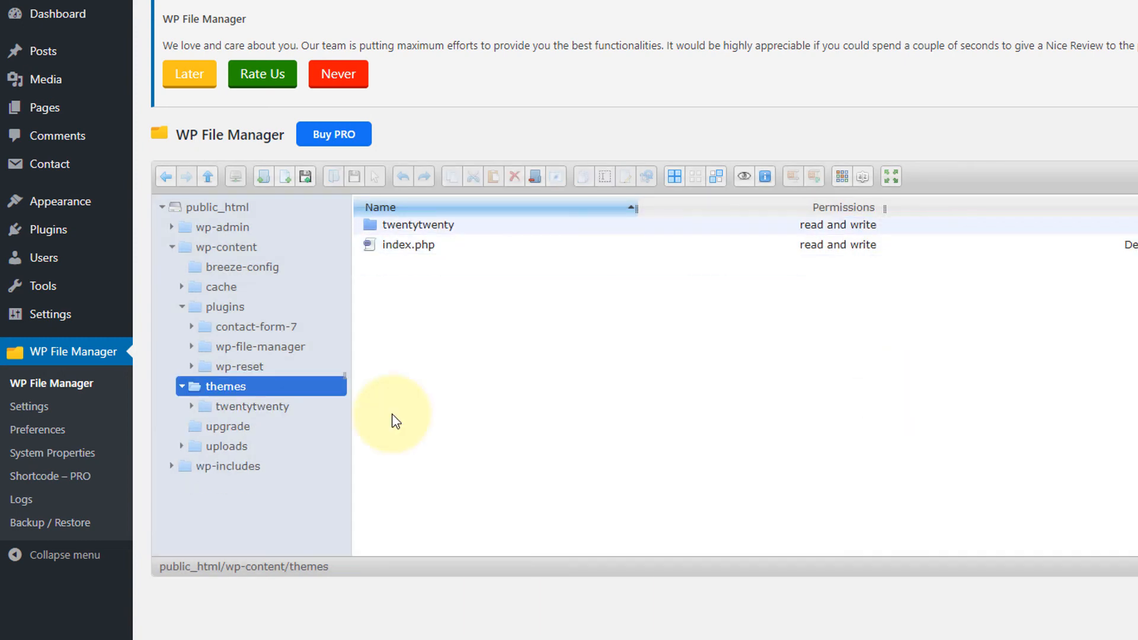
mouse_move(48, 230)
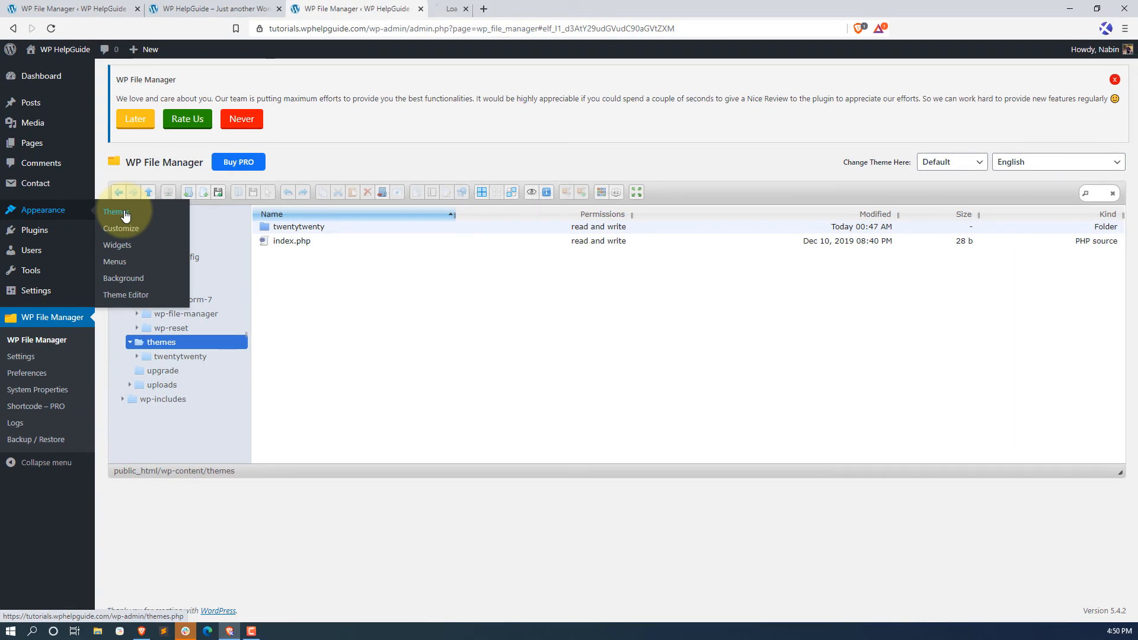
- Upload blossom-coach.1.2.4.zip through Add New theme and start installing it
click(115, 211)
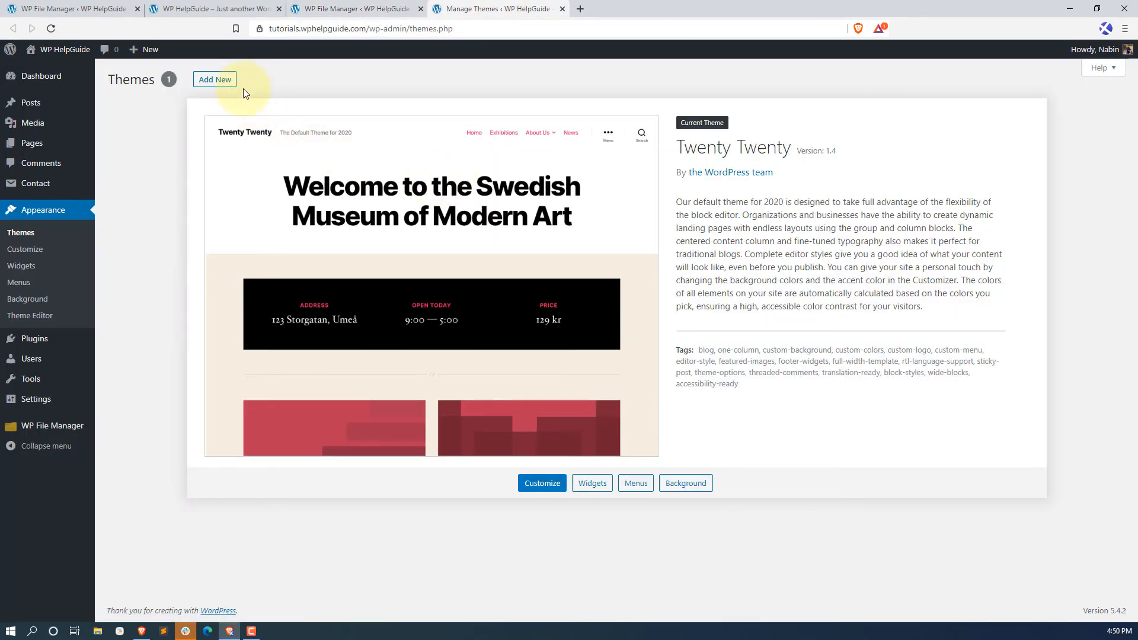
click(214, 78)
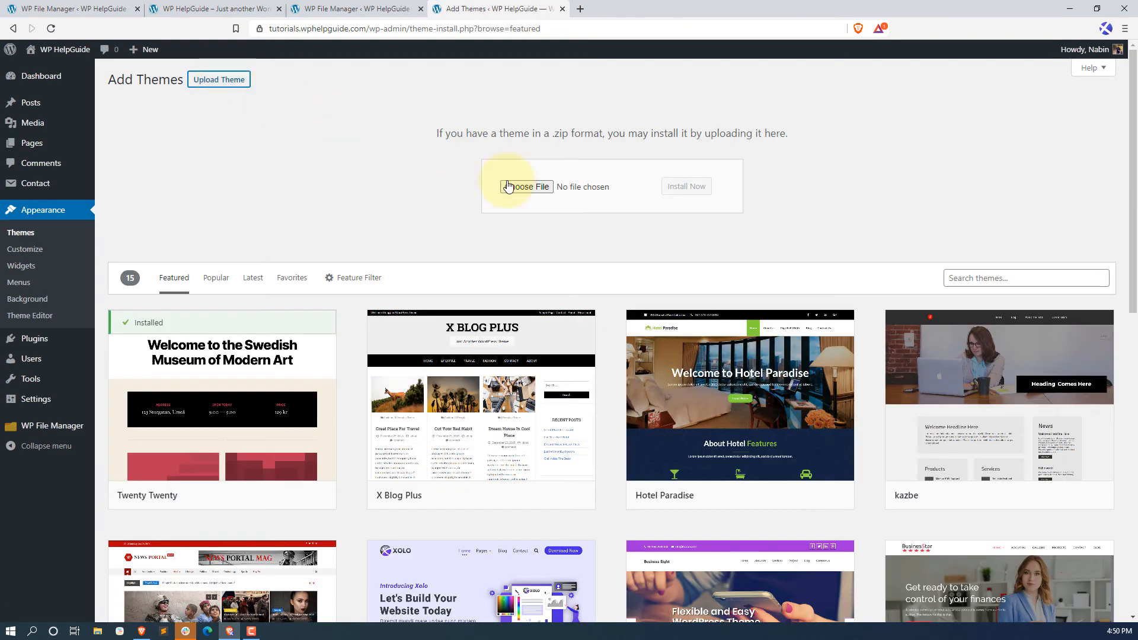
click(526, 186)
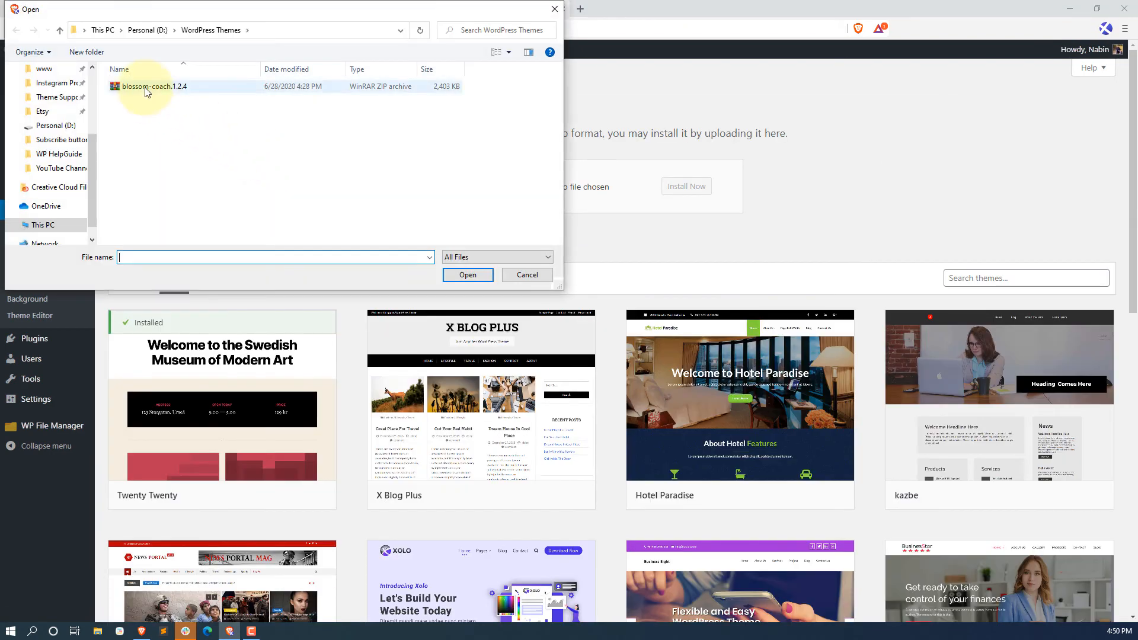
click(467, 274)
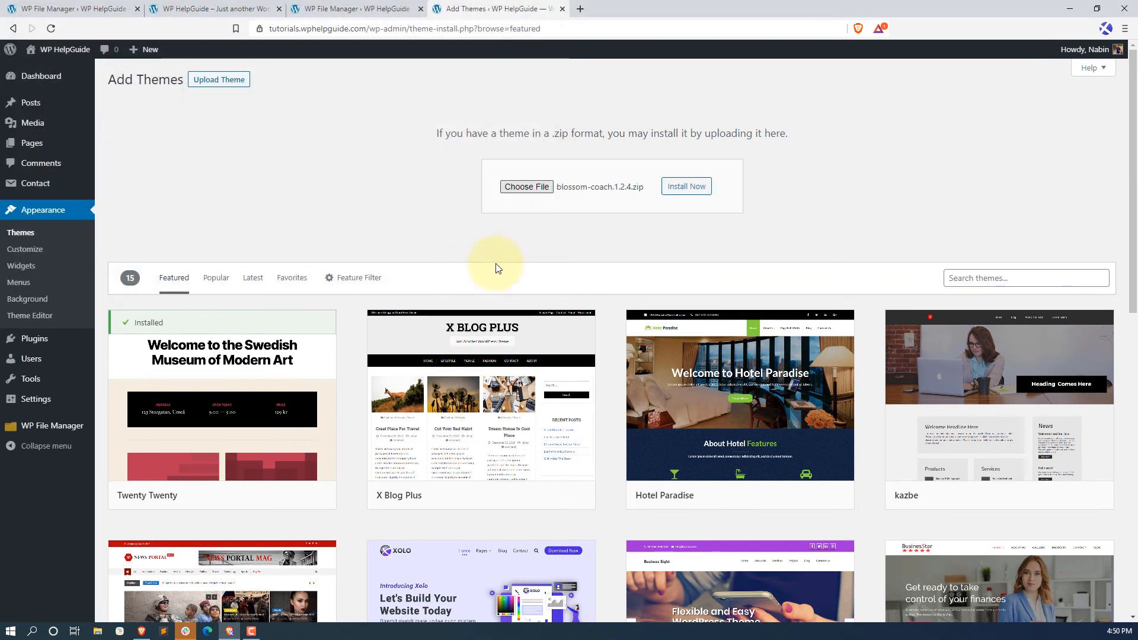
click(685, 187)
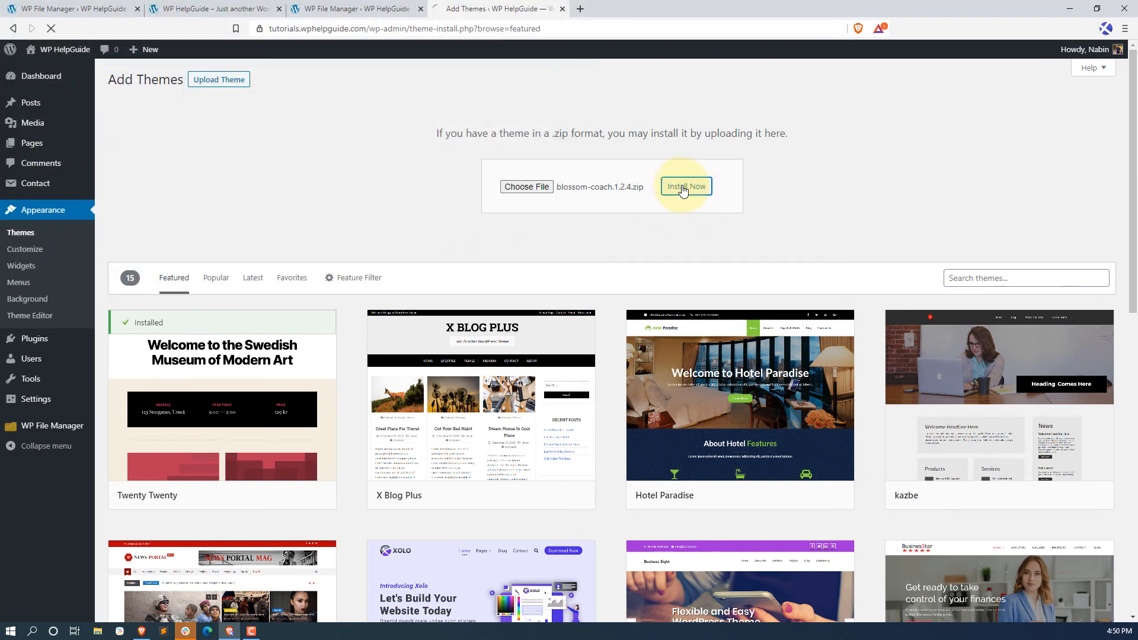
- Finish installing Blossom Coach and activate it
click(686, 187)
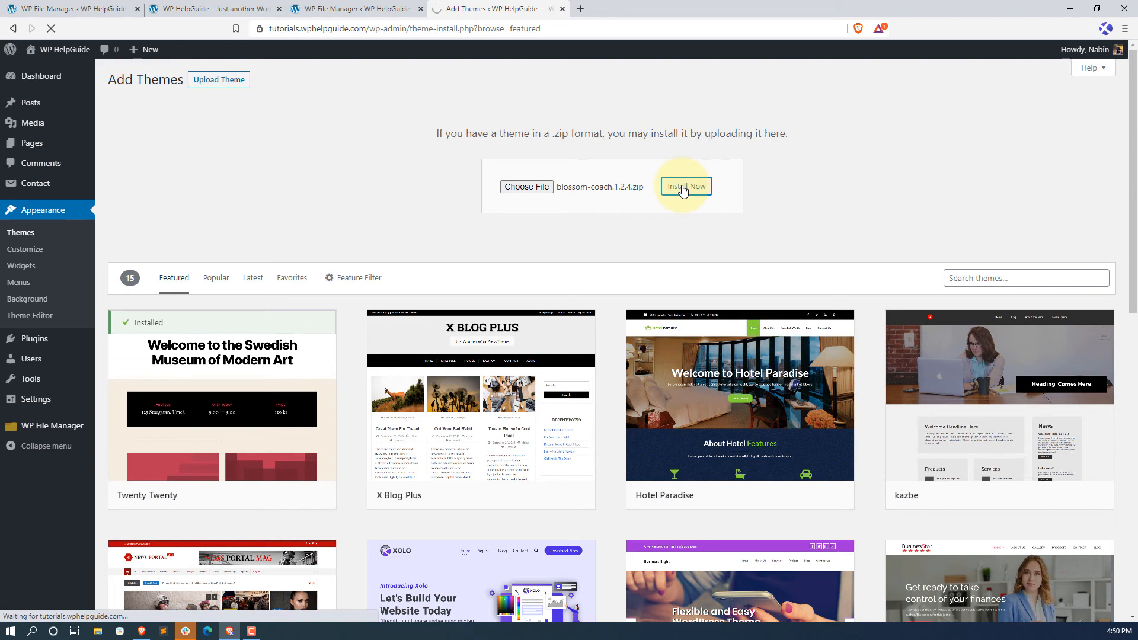
click(685, 186)
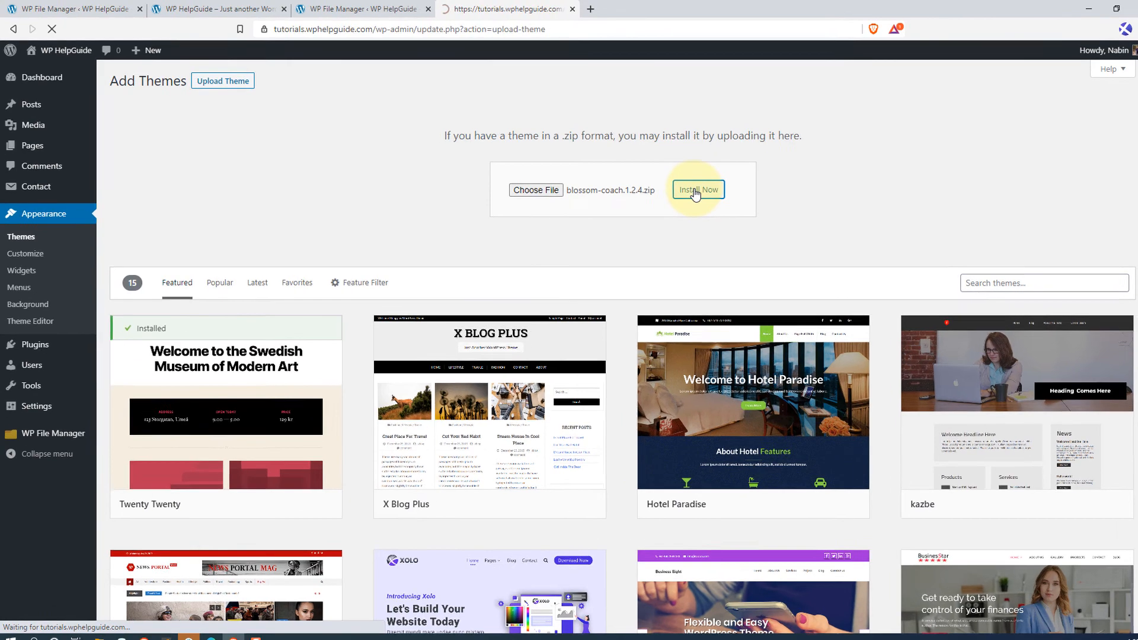
click(696, 190)
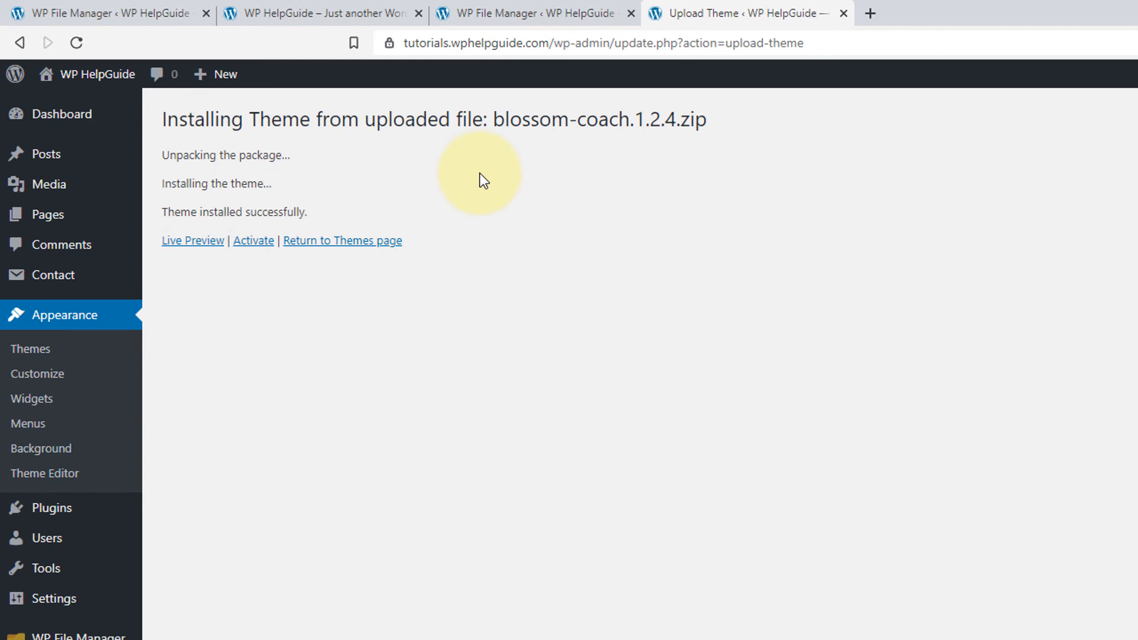
mouse_move(483, 182)
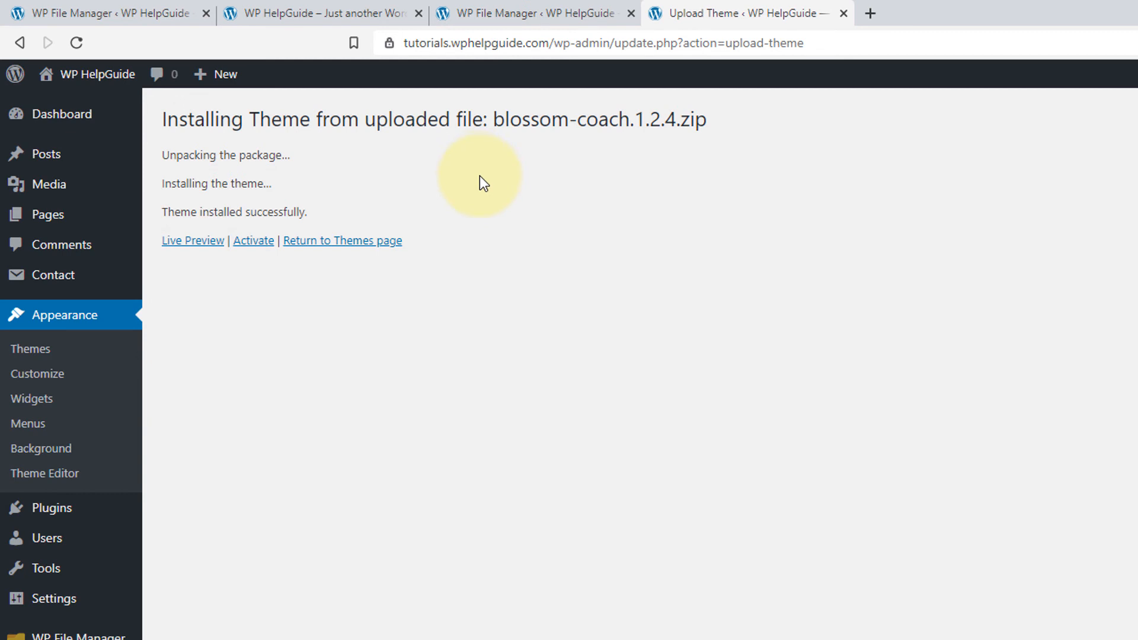
click(253, 240)
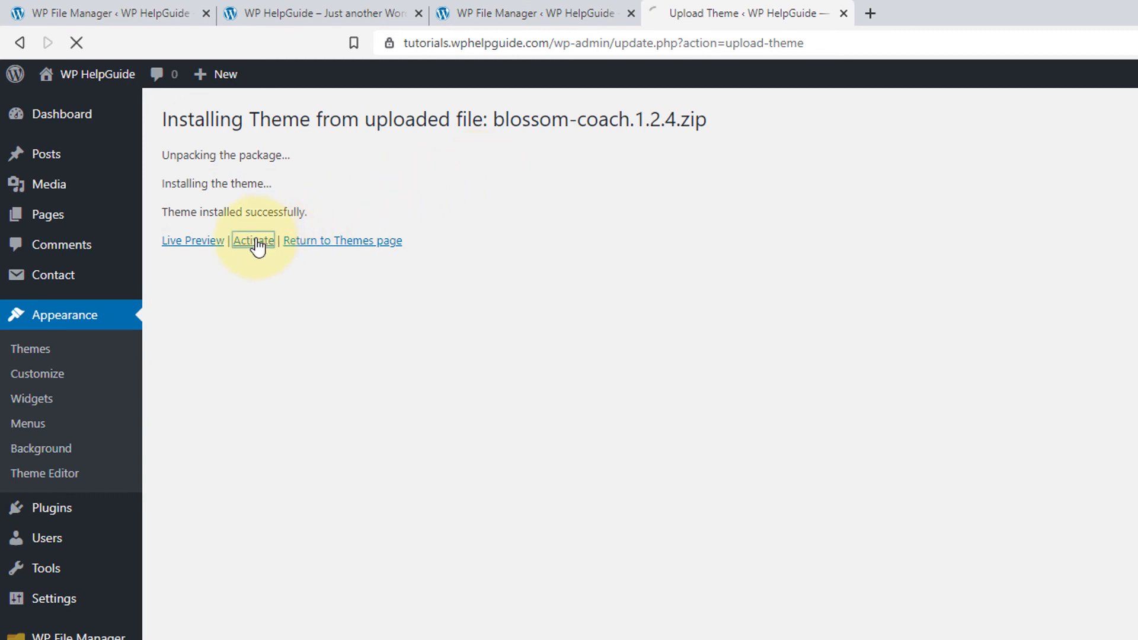
click(253, 240)
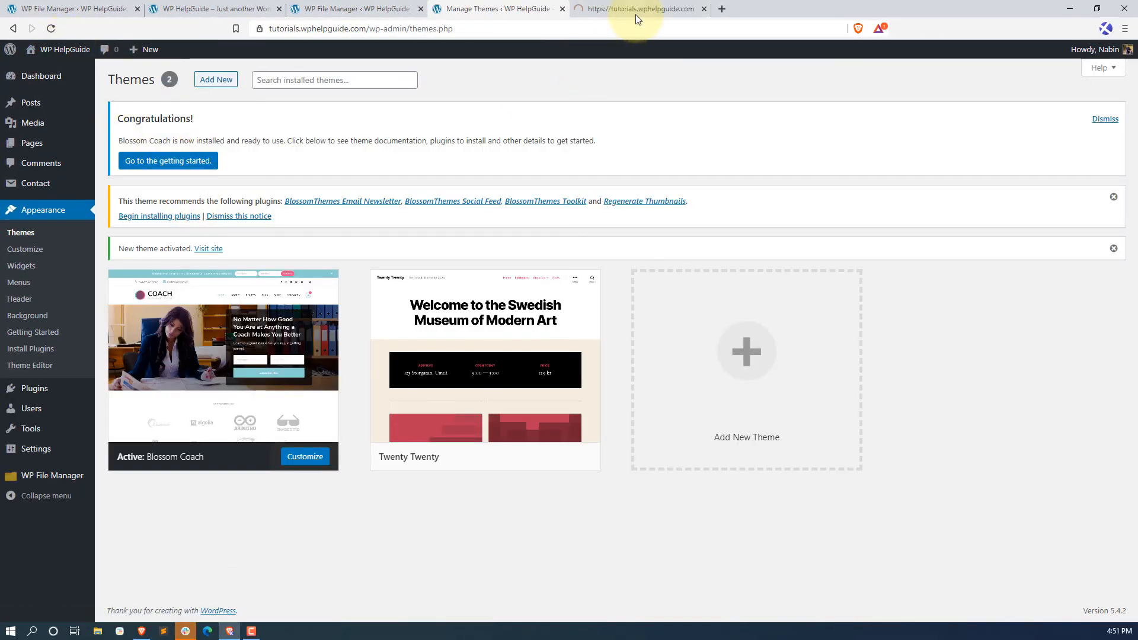
- Visit the WP HelpGuide site to view the new Blossom Coach theme
click(639, 9)
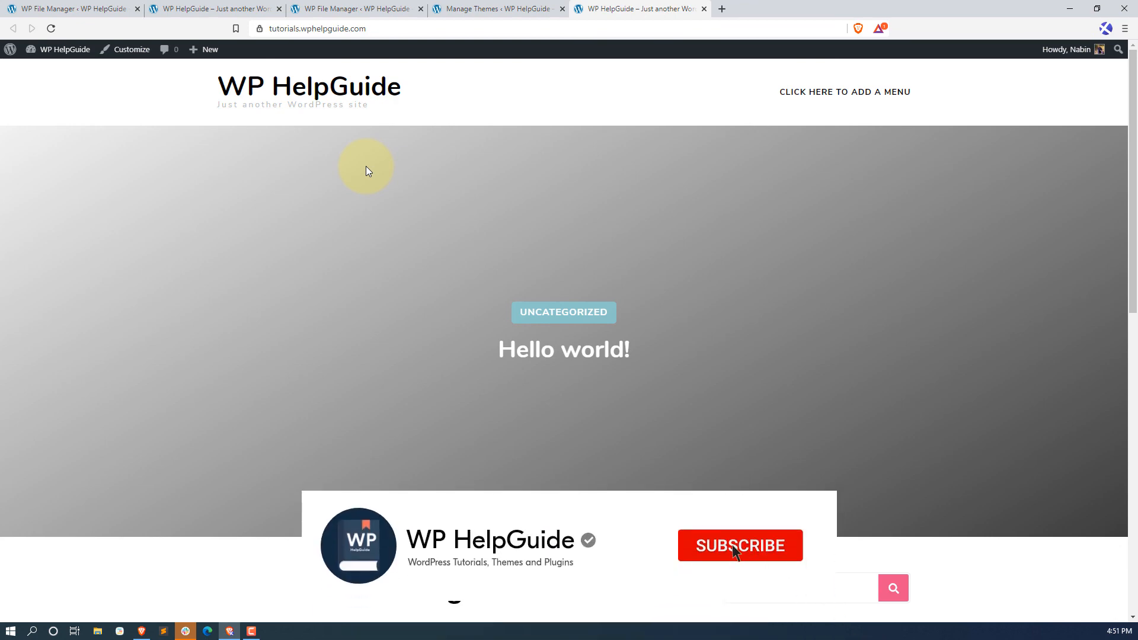
click(740, 545)
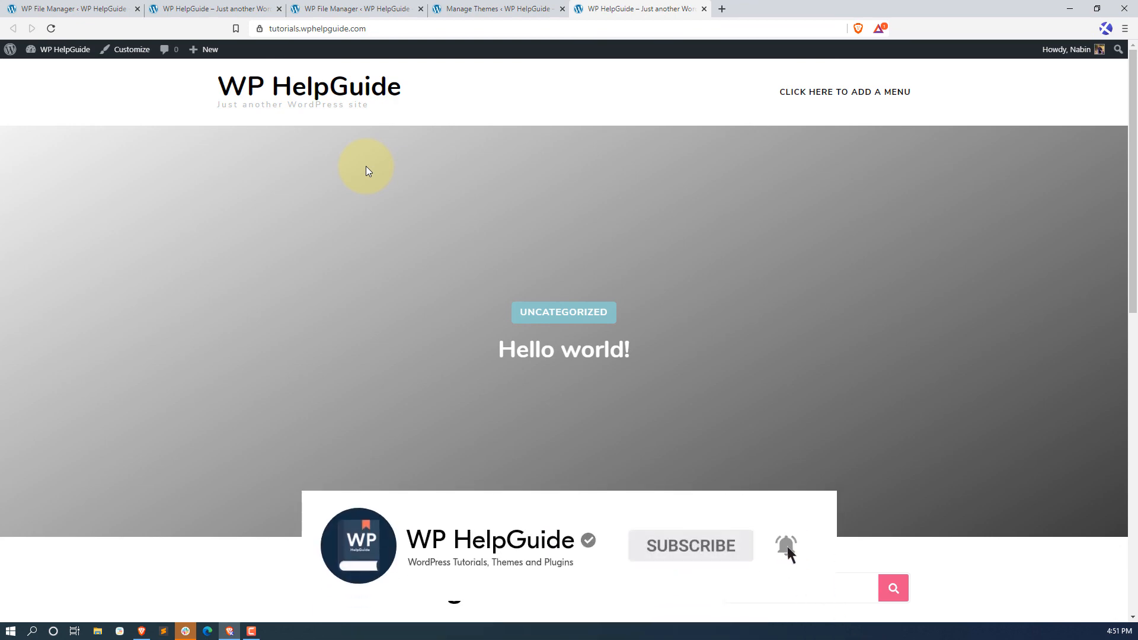